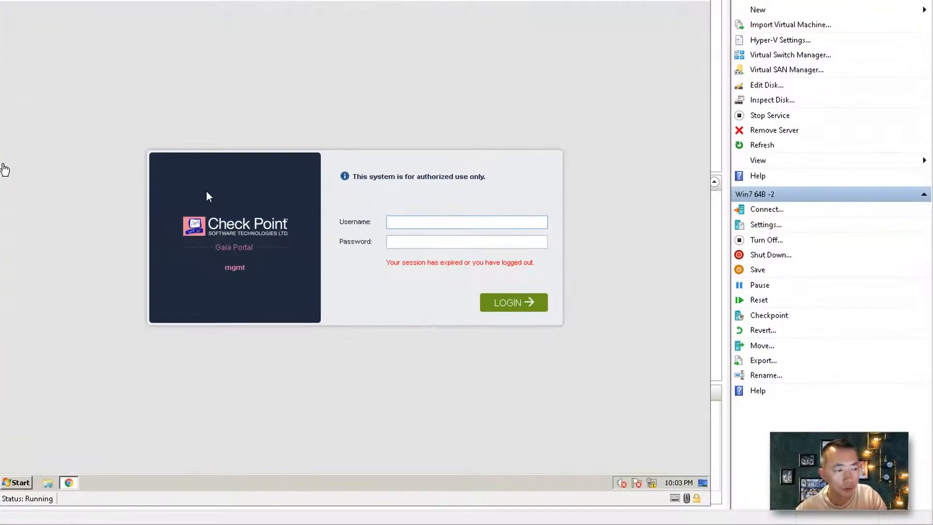
# Step: Sign in to the Gaia Portal with username admin and its password
pyautogui.click(466, 222)
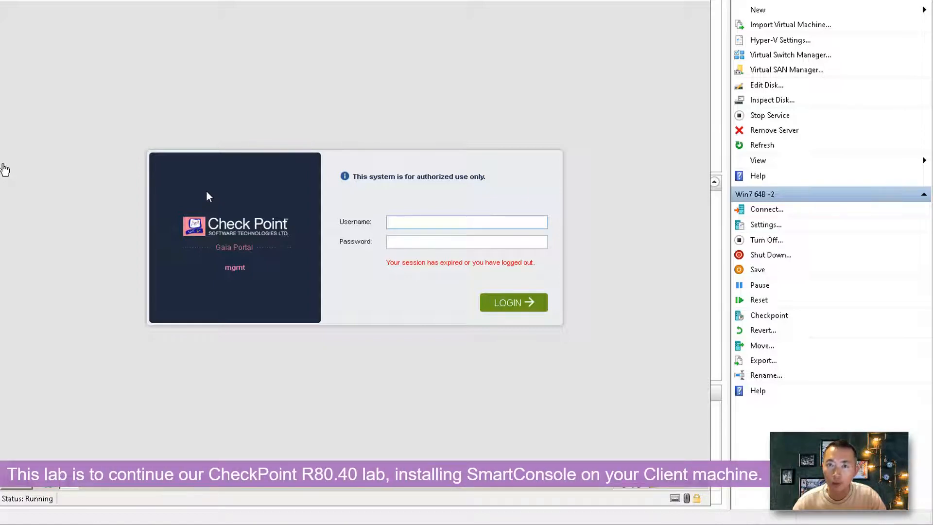
pyautogui.click(466, 222)
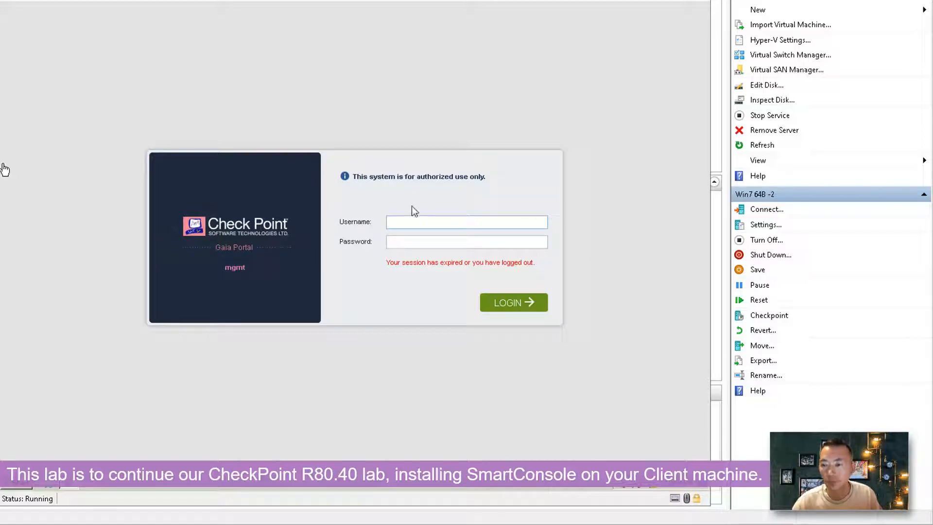
pyautogui.write('admin')
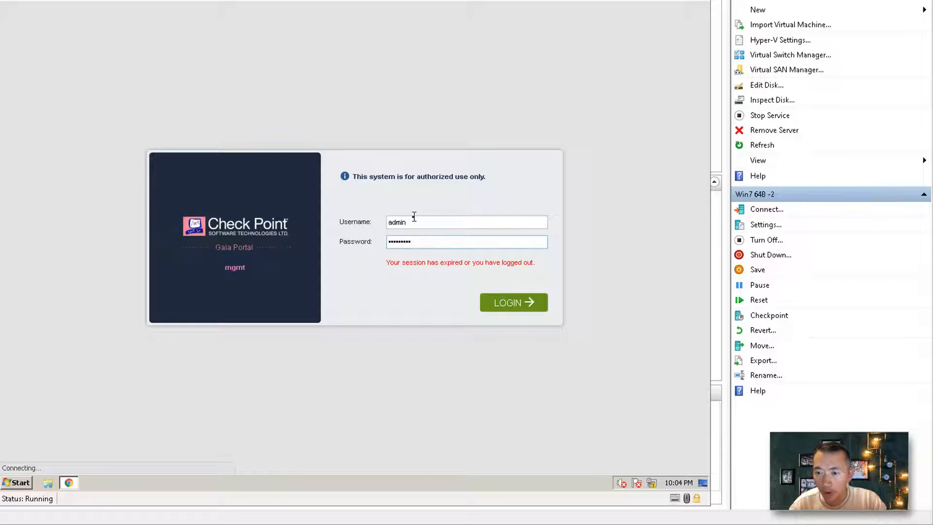
pyautogui.click(513, 302)
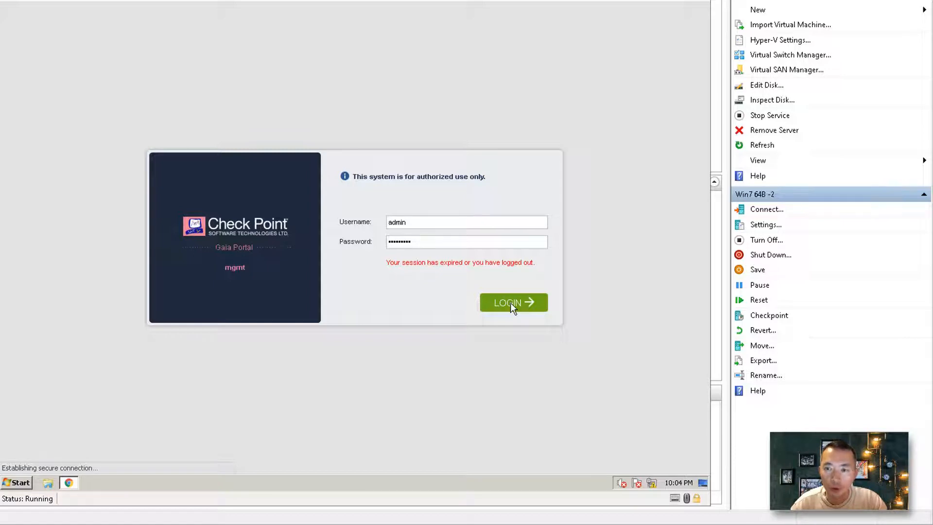
pyautogui.click(514, 302)
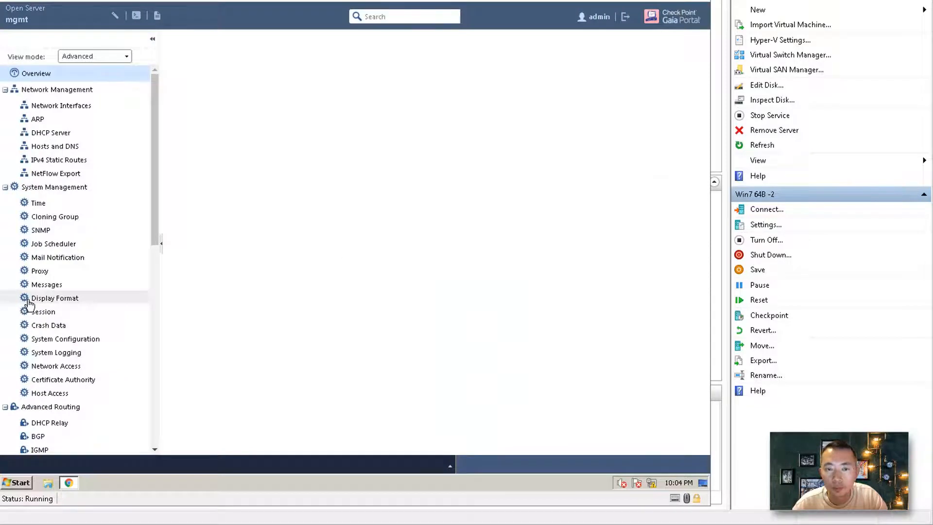
# Step: Download the 472 MB SmartConsole.exe installer from the portal banner and dismiss the search tip
pyautogui.click(35, 73)
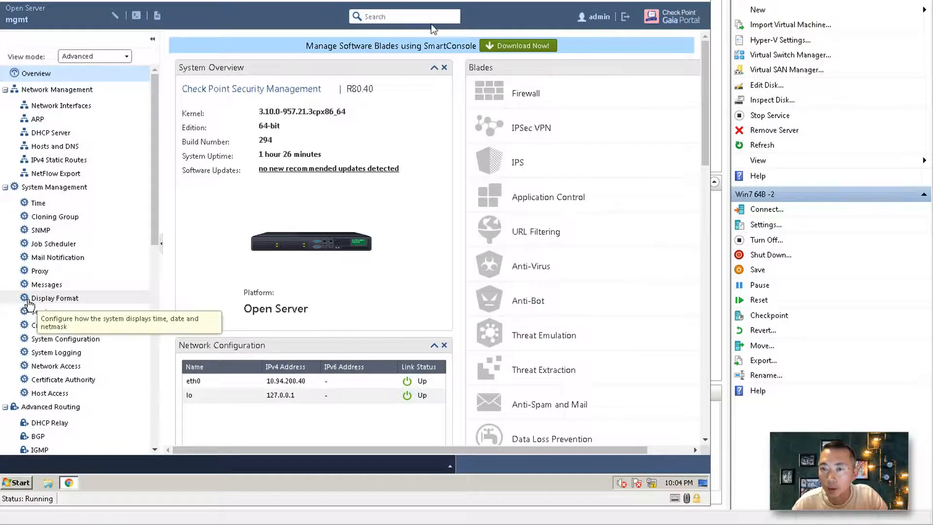
pyautogui.scroll(-3)
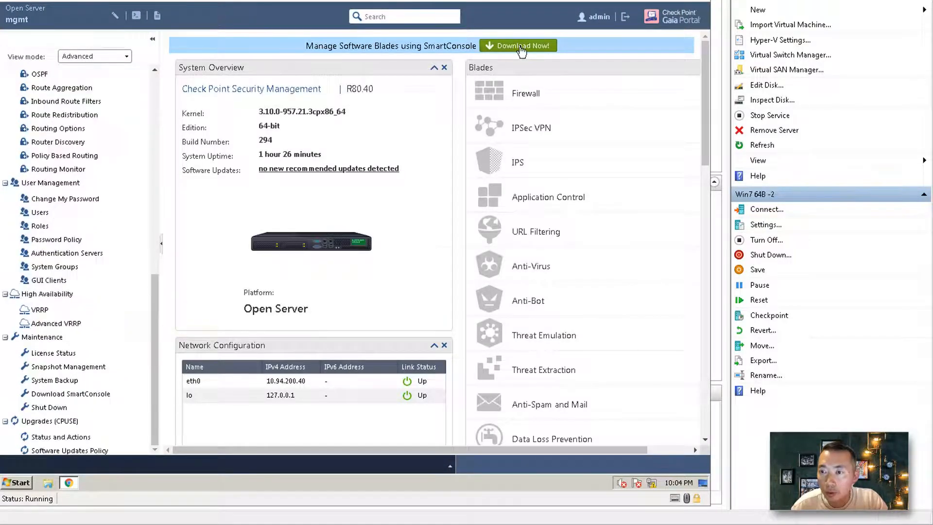
pyautogui.click(404, 16)
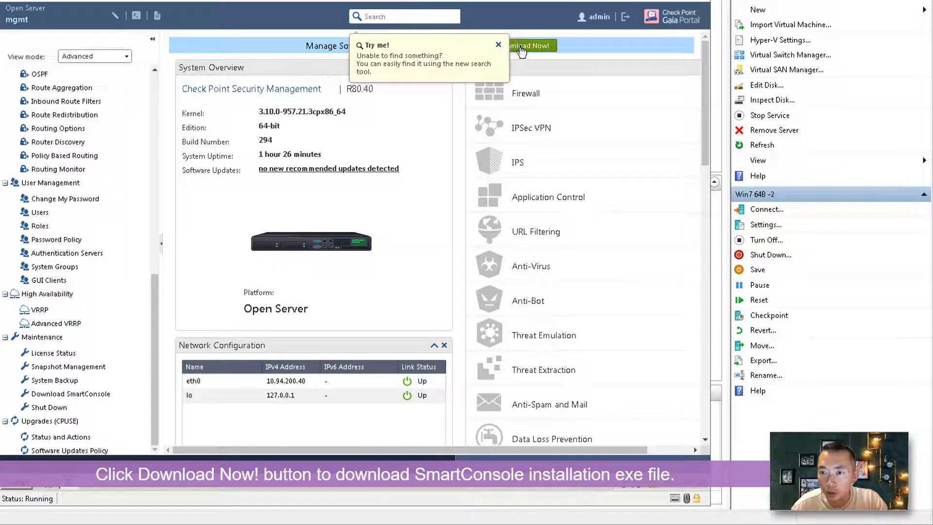
pyautogui.click(518, 45)
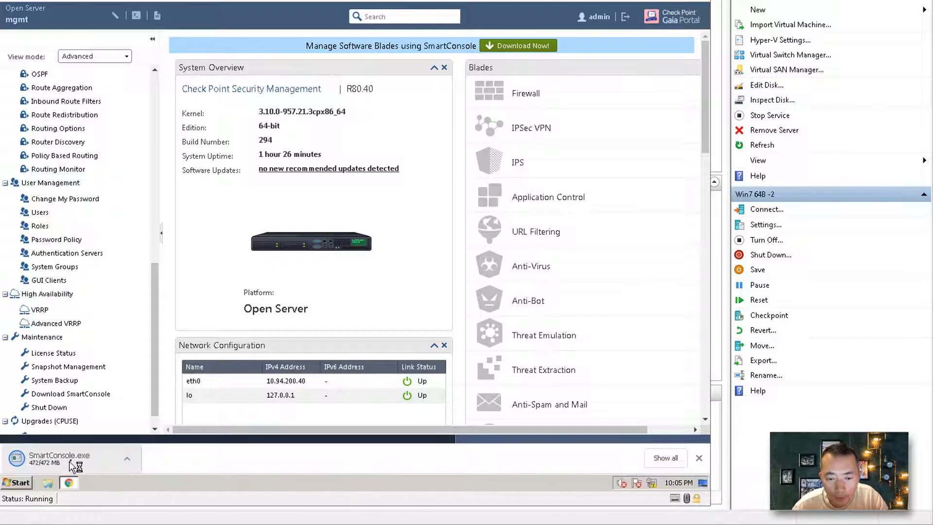
pyautogui.moveTo(59, 455)
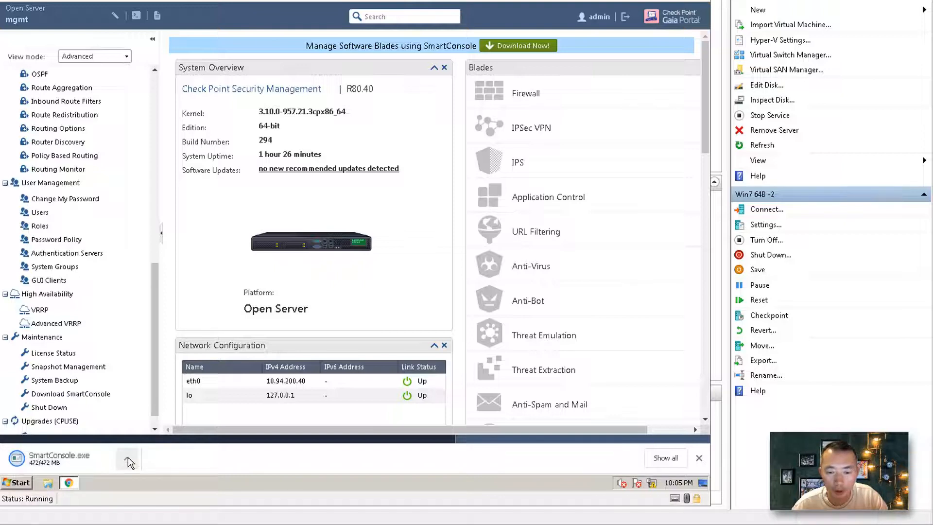
# Step: Keep the flagged SmartConsole.exe download and show it in its Downloads folder
pyautogui.click(127, 458)
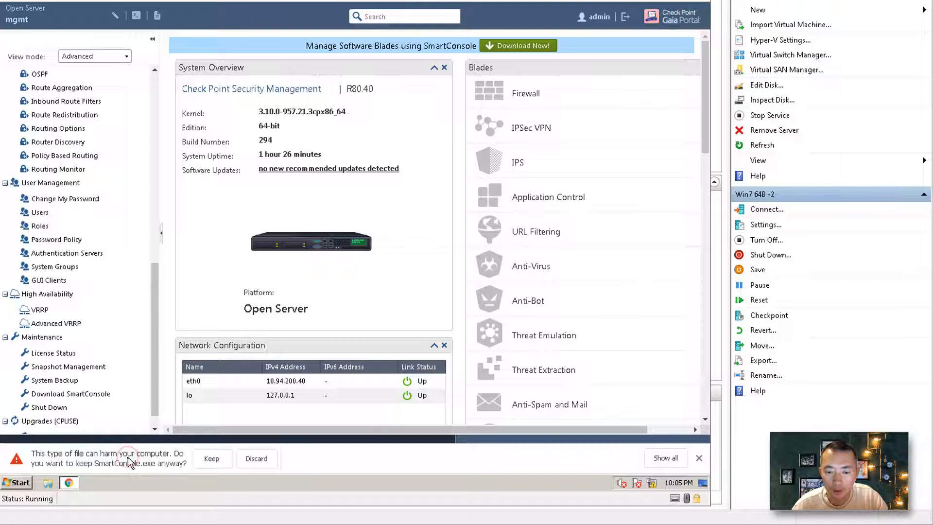
pyautogui.click(211, 459)
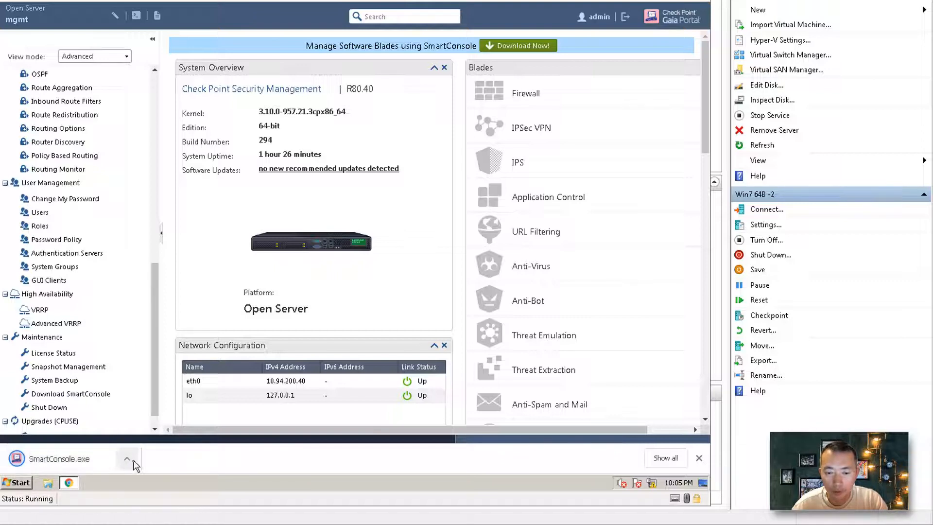
pyautogui.click(80, 458)
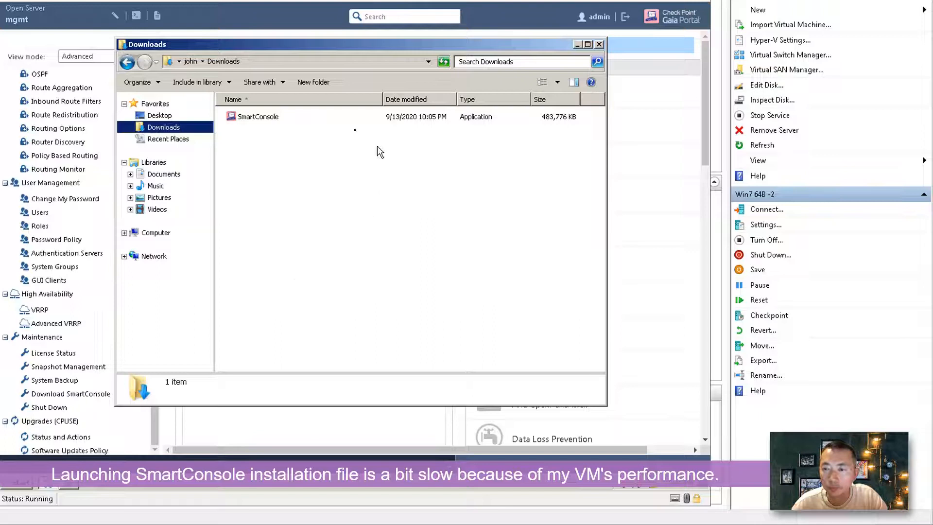
# Step: Launch SmartConsole.exe from Downloads as administrator, bringing up its security warning
pyautogui.click(257, 116)
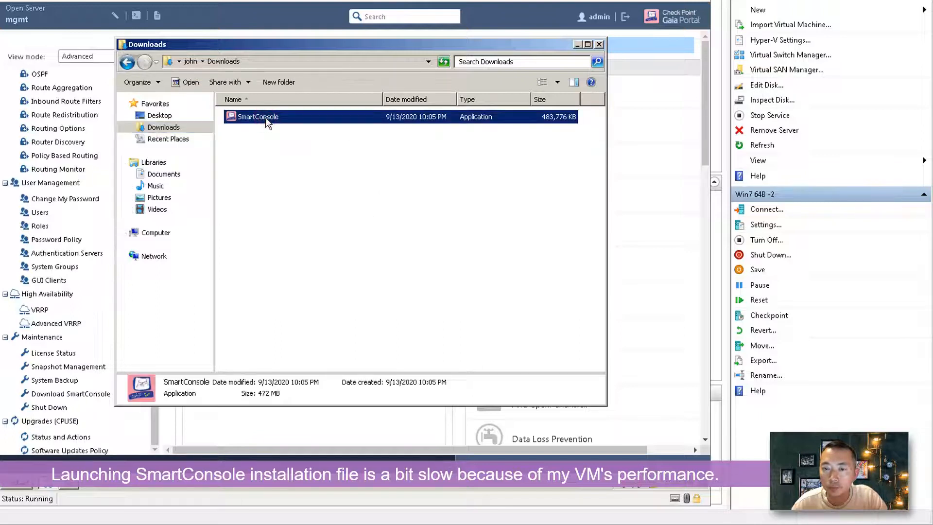
pyautogui.rightClick(258, 116)
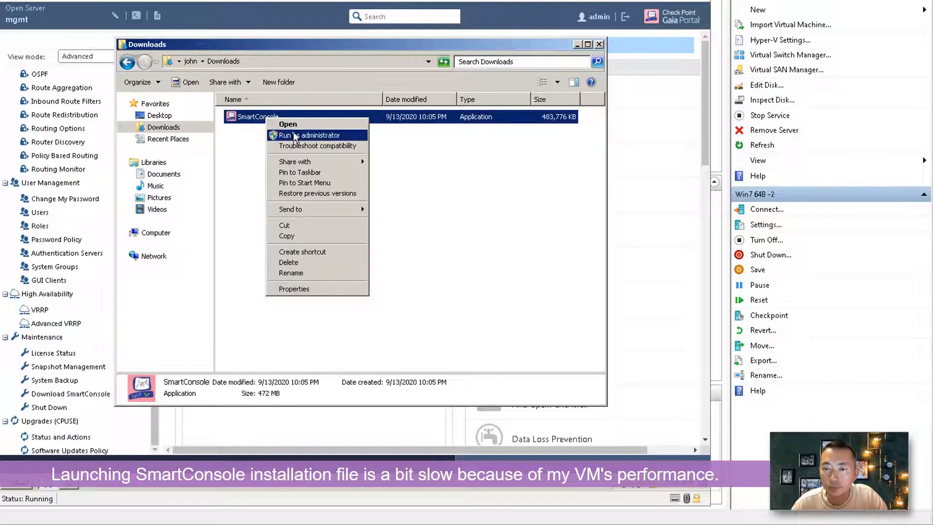
pyautogui.click(307, 135)
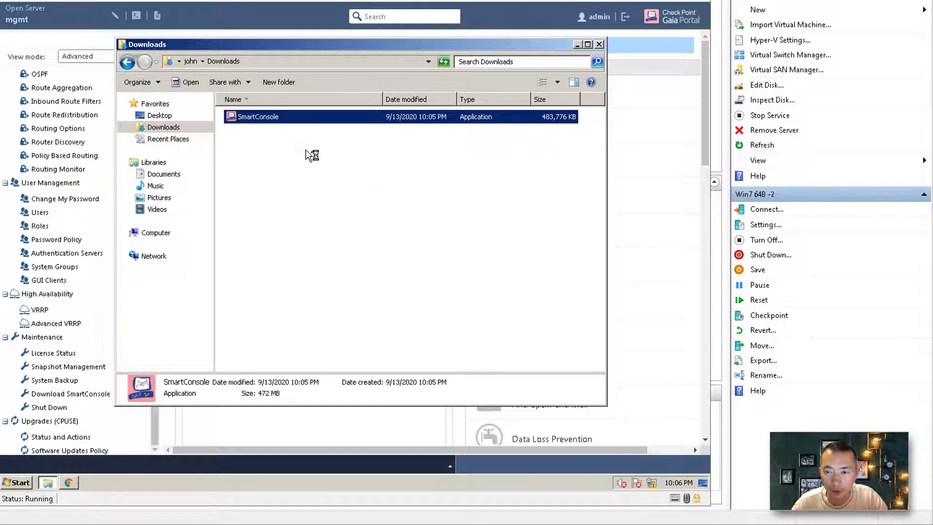
pyautogui.doubleClick(257, 116)
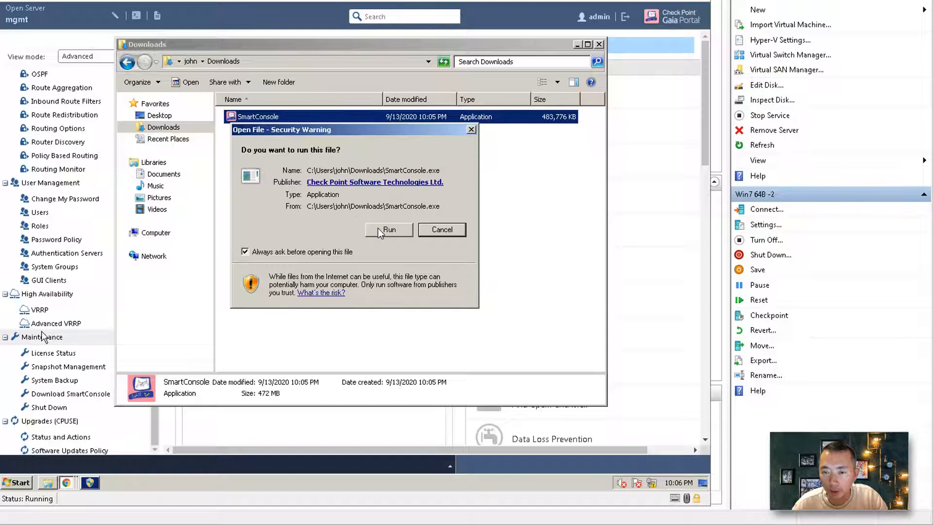
# Step: Confirm Run on the security warning so SmartConsole setup launches
pyautogui.click(389, 230)
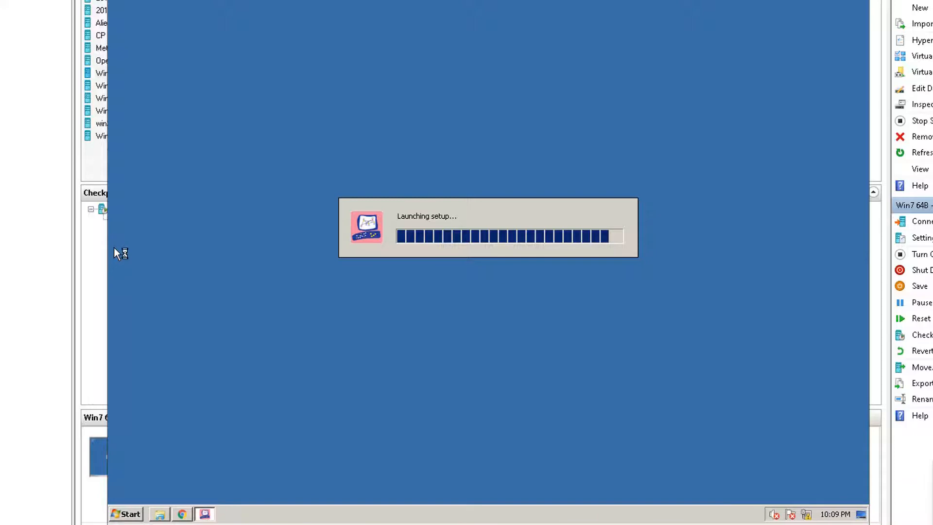
pyautogui.moveTo(117, 254)
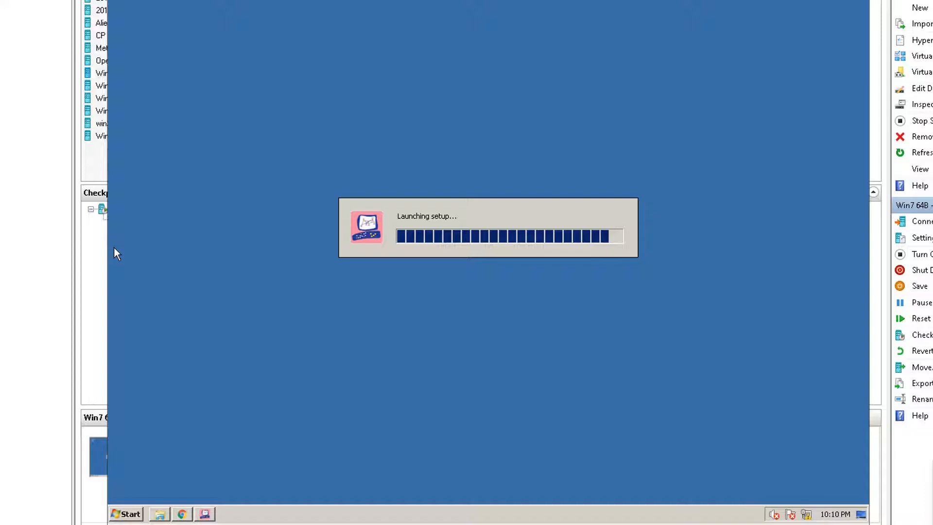
pyautogui.moveTo(117, 433)
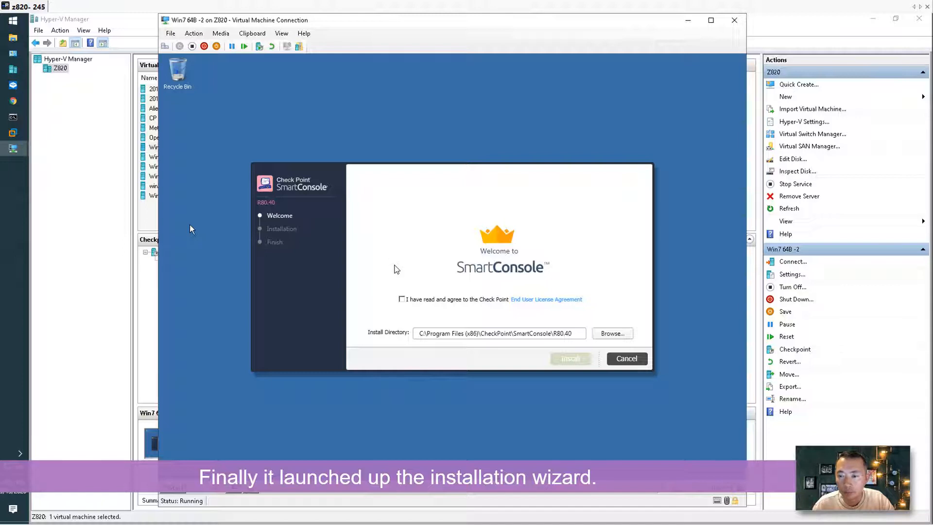
pyautogui.moveTo(405, 303)
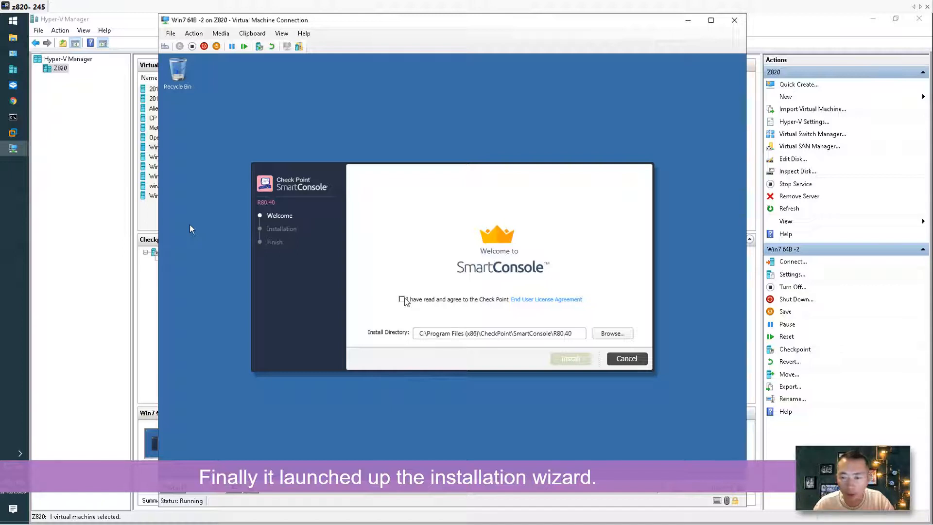
# Step: Accept the license agreement and start installing SmartConsole R80.40
pyautogui.click(402, 299)
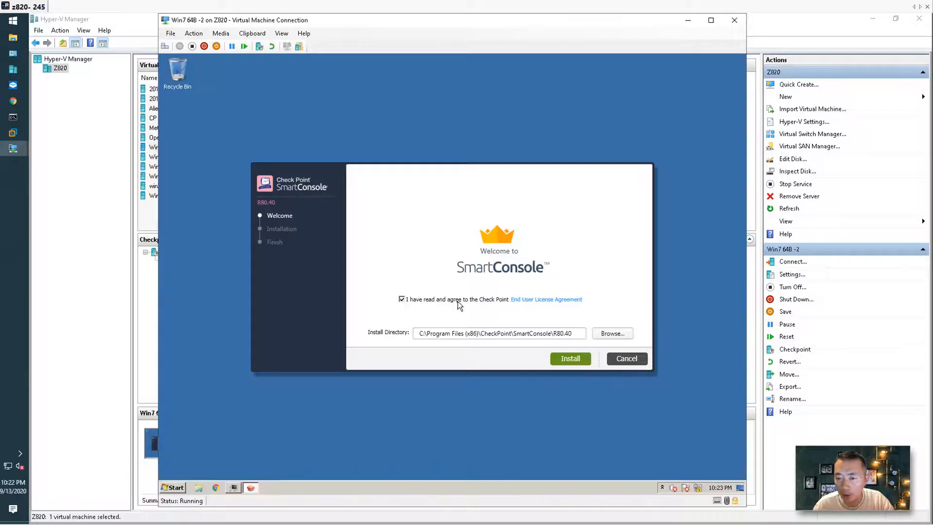
pyautogui.moveTo(464, 308)
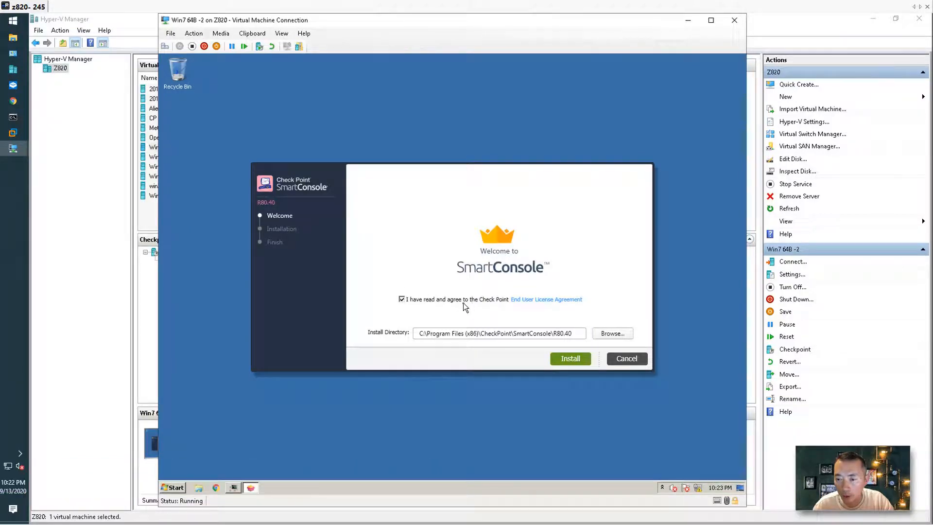
pyautogui.moveTo(546, 307)
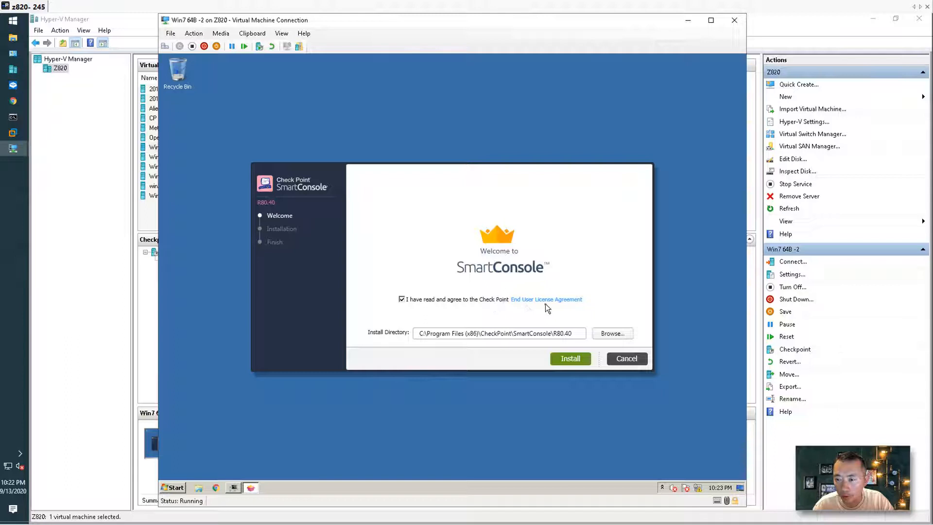
pyautogui.moveTo(410, 310)
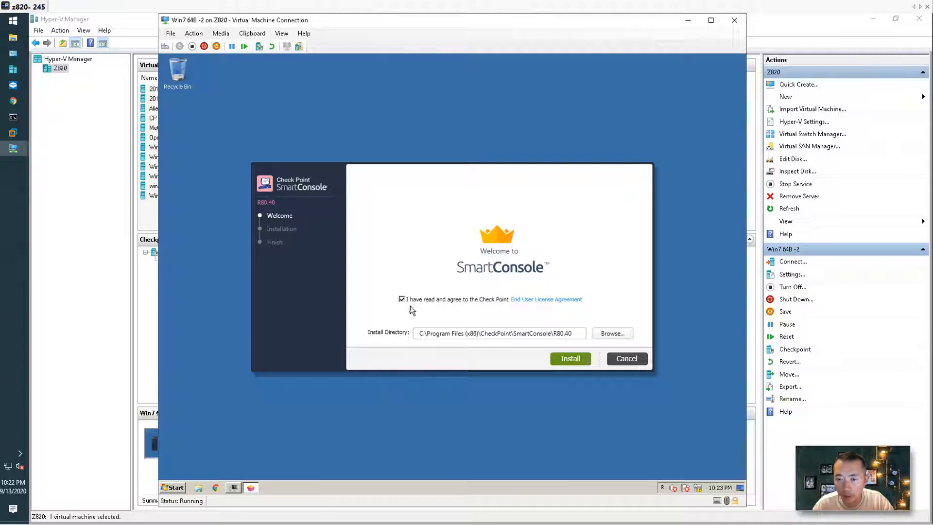
pyautogui.moveTo(543, 332)
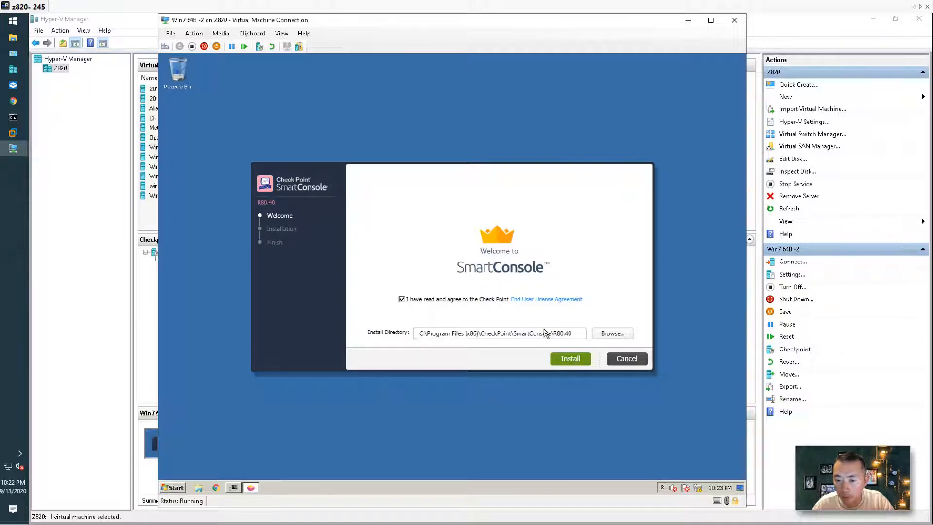
pyautogui.moveTo(570, 358)
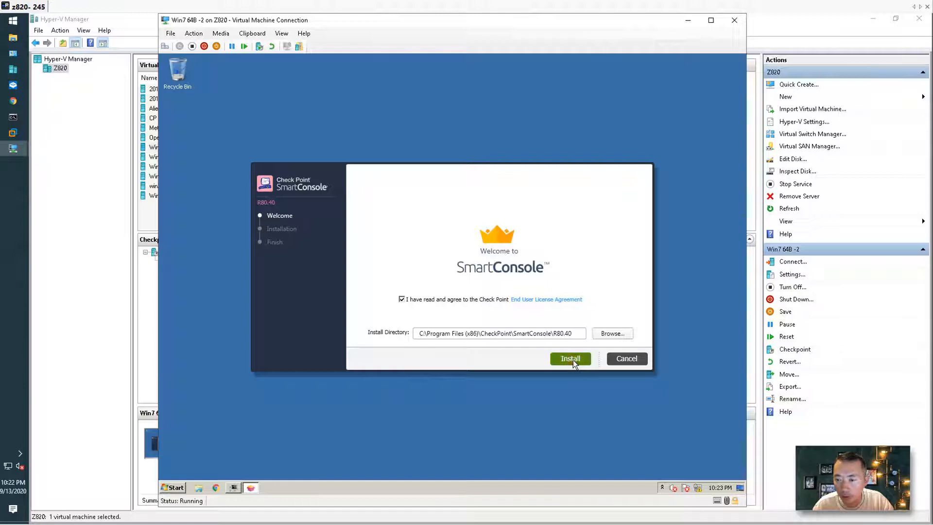
pyautogui.click(569, 358)
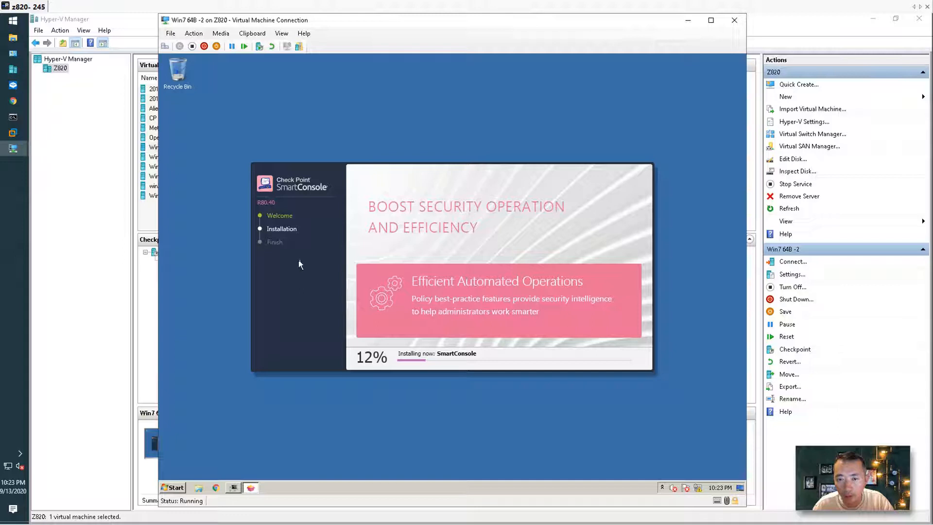
pyautogui.moveTo(159, 274)
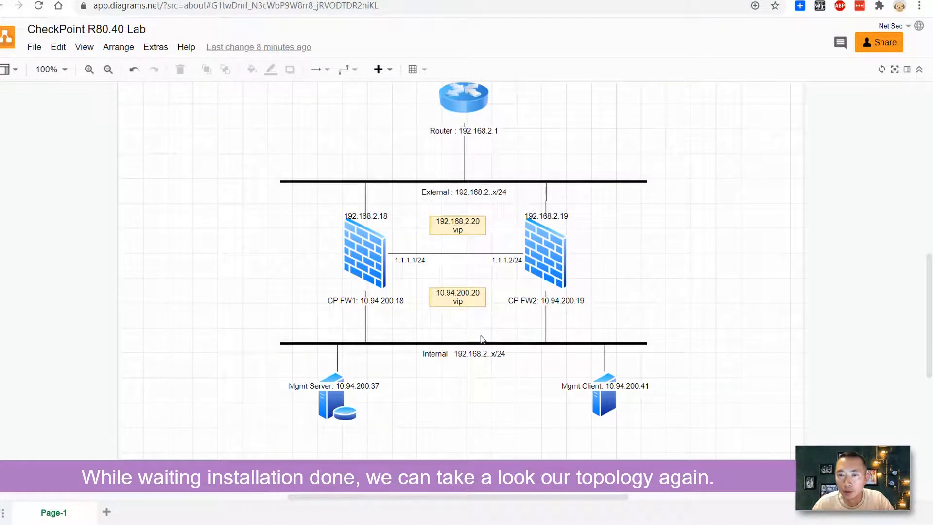
pyautogui.moveTo(515, 180)
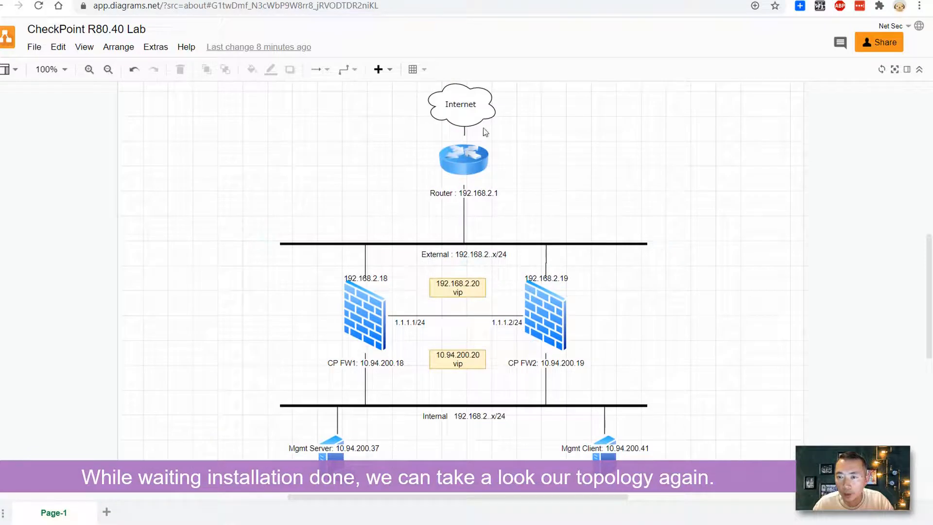
pyautogui.click(337, 458)
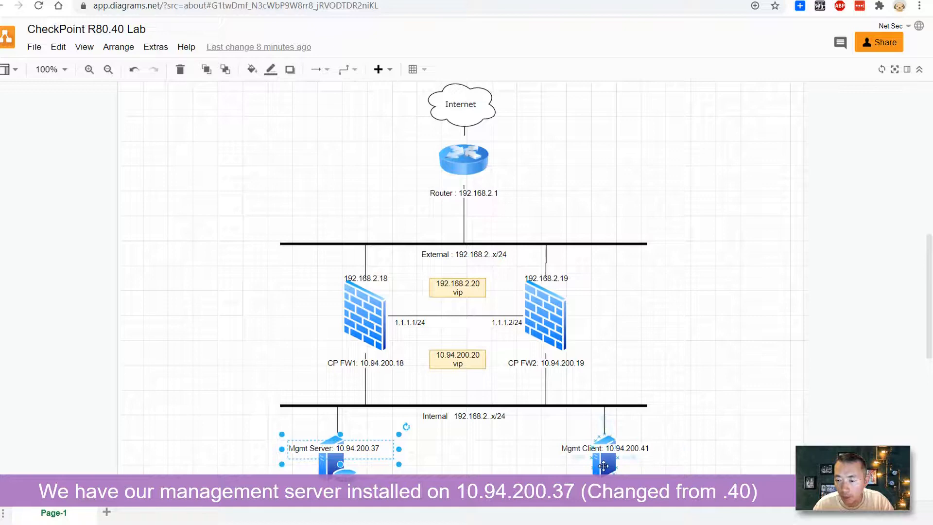
pyautogui.click(605, 458)
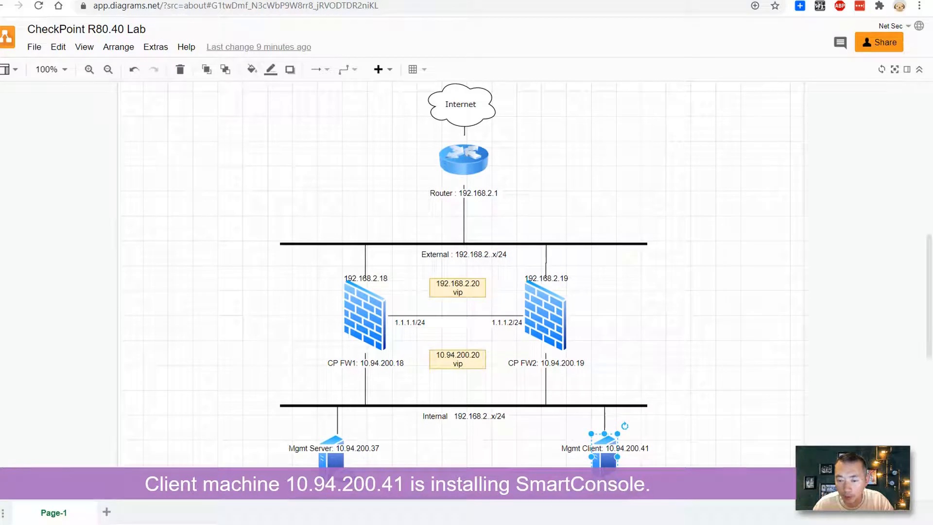
pyautogui.moveTo(425, 368)
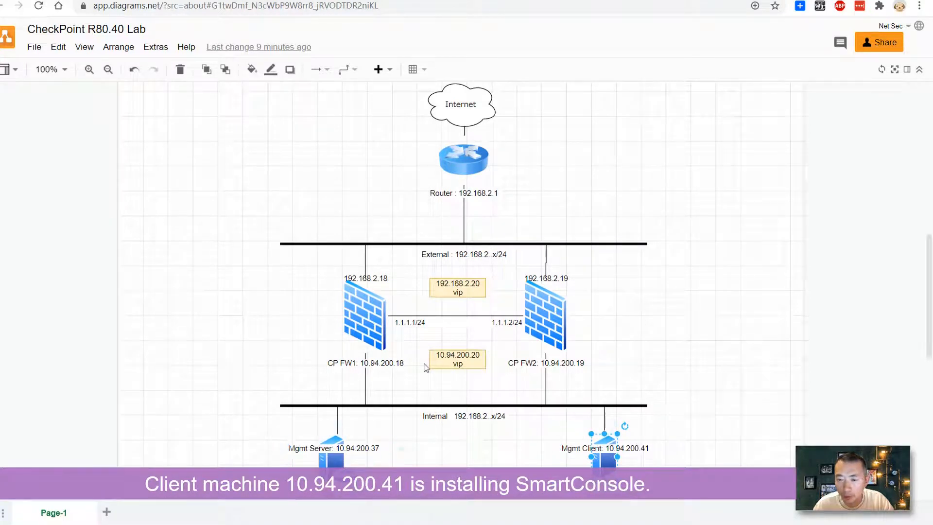
pyautogui.moveTo(364, 287)
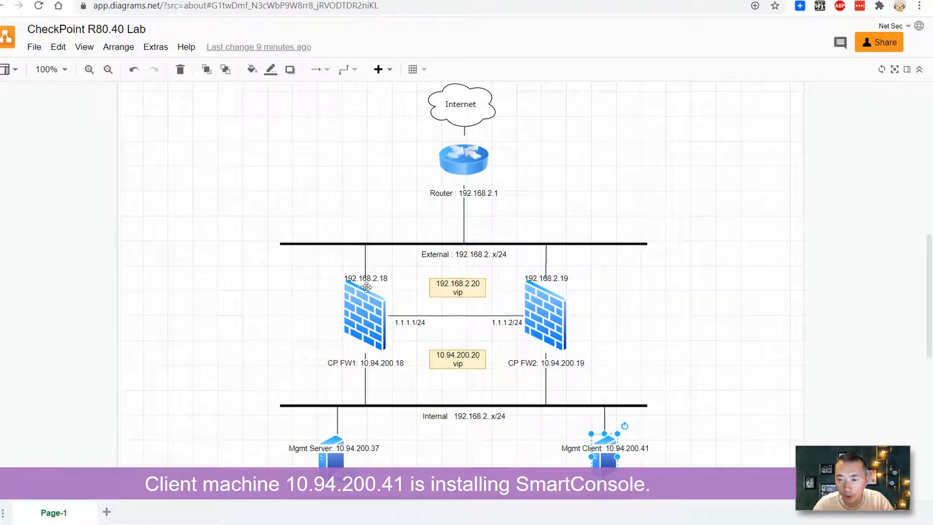
pyautogui.moveTo(420, 453)
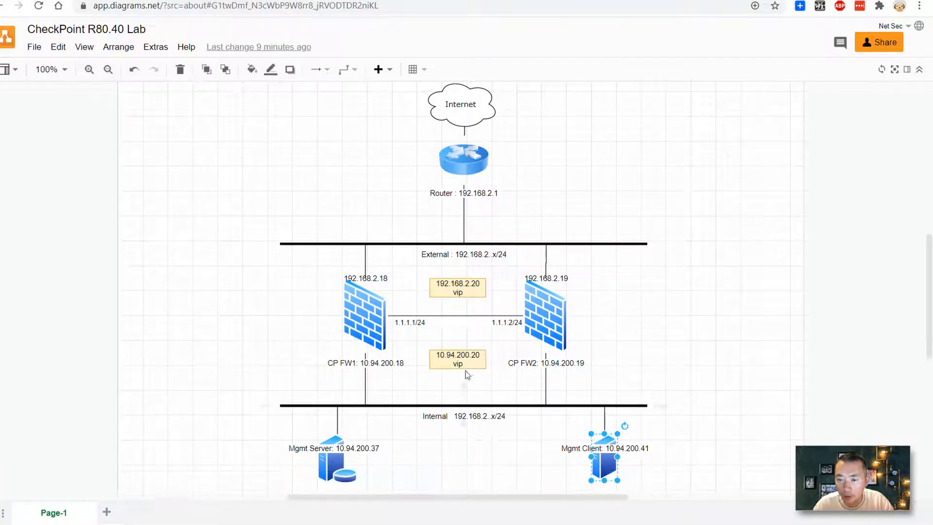
pyautogui.moveTo(408, 336)
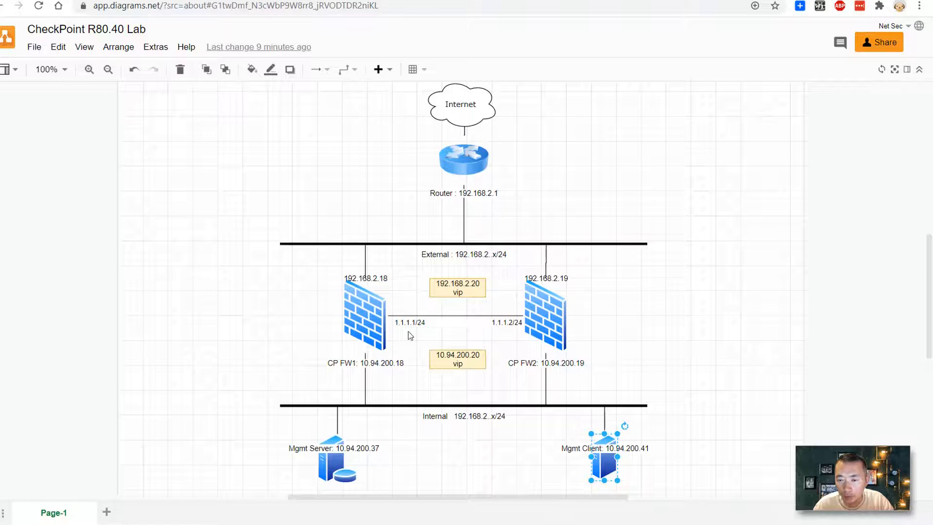
pyautogui.moveTo(732, 51)
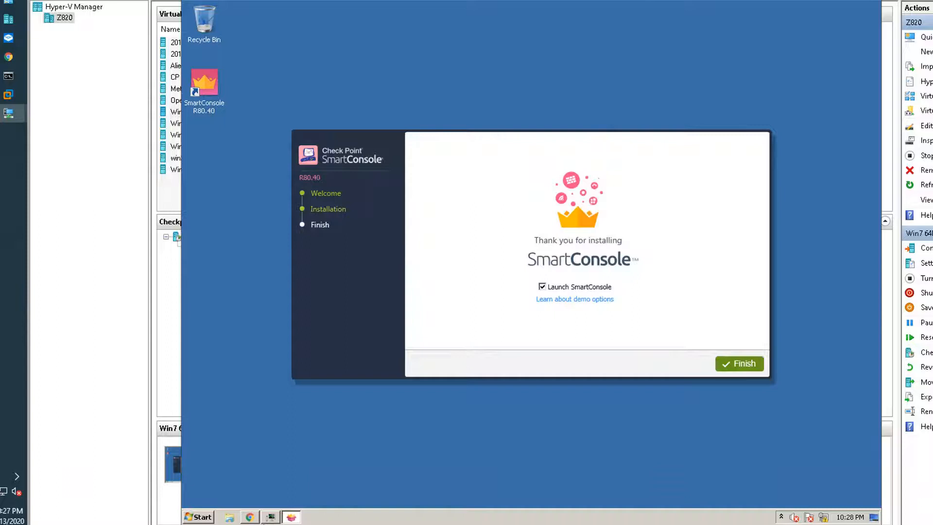
pyautogui.moveTo(604, 314)
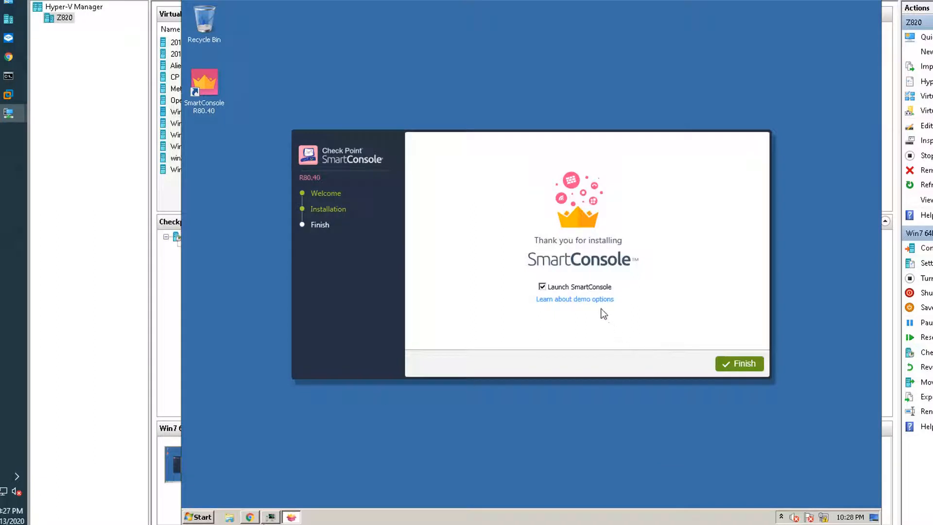
pyautogui.moveTo(541, 255)
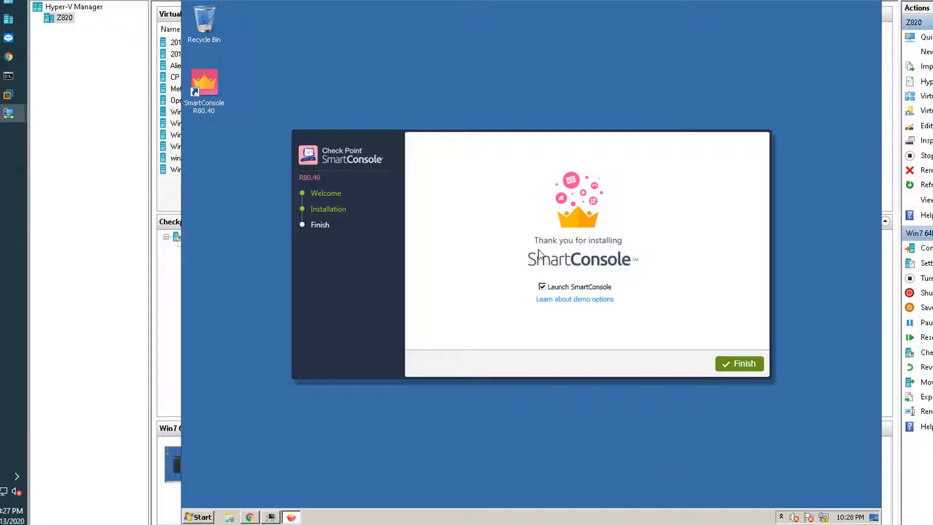
pyautogui.moveTo(589, 293)
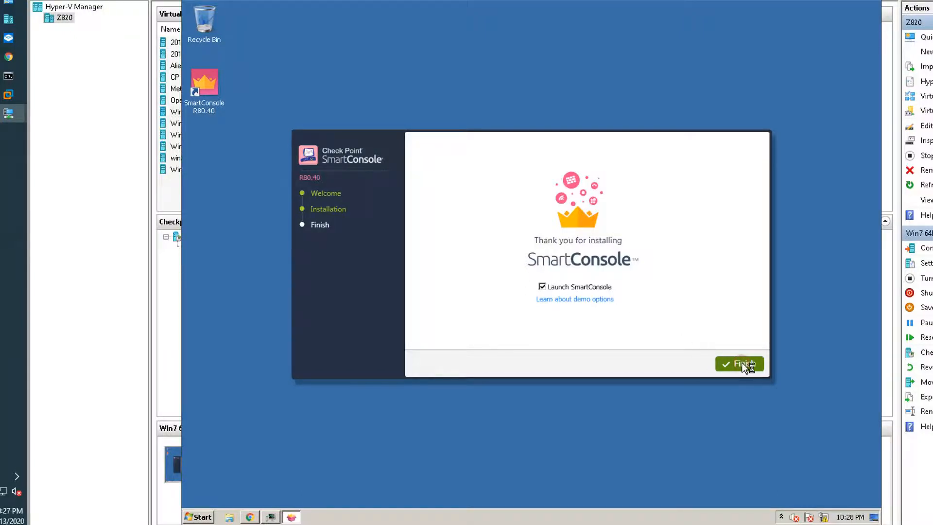
# Step: Finish the installer and launch SmartConsole R80.40 from its desktop shortcut
pyautogui.click(739, 363)
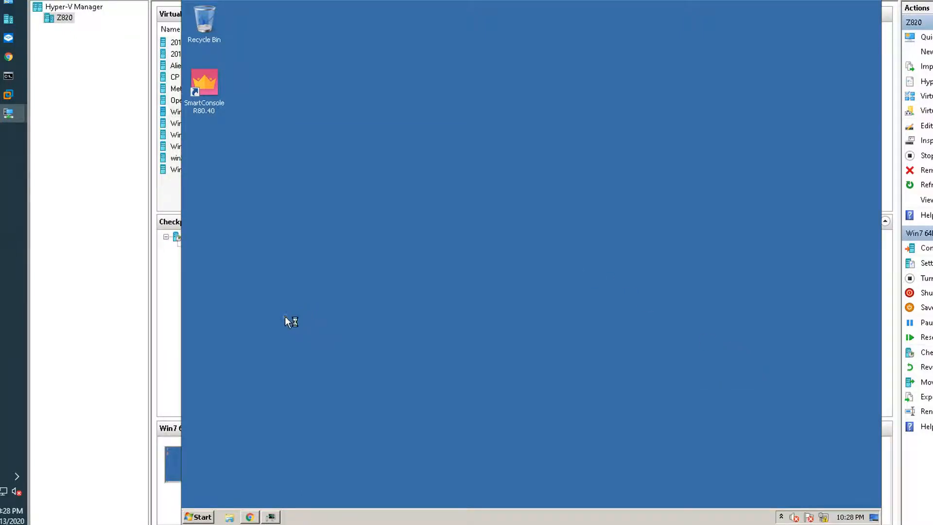
pyautogui.doubleClick(204, 83)
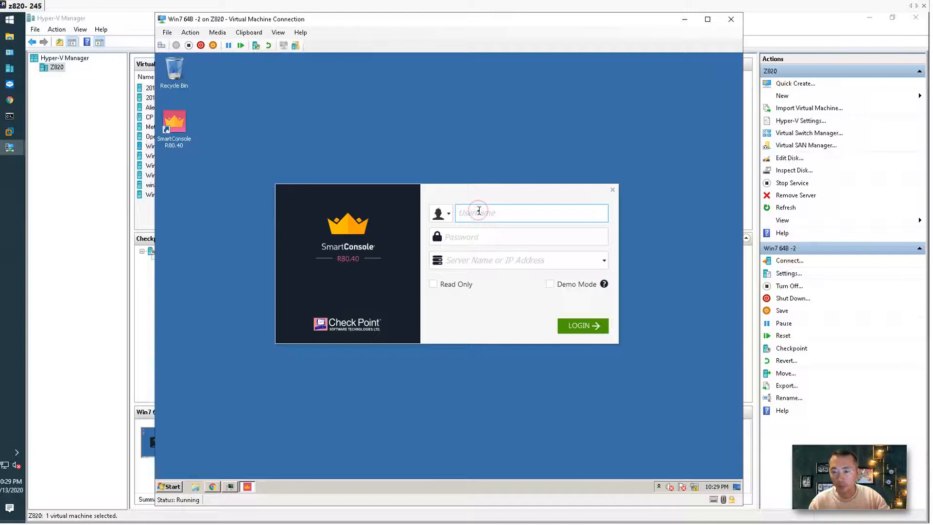
# Step: Log in to SmartConsole as admin with the password, targeting server 10.94.200.37
pyautogui.write('admin')
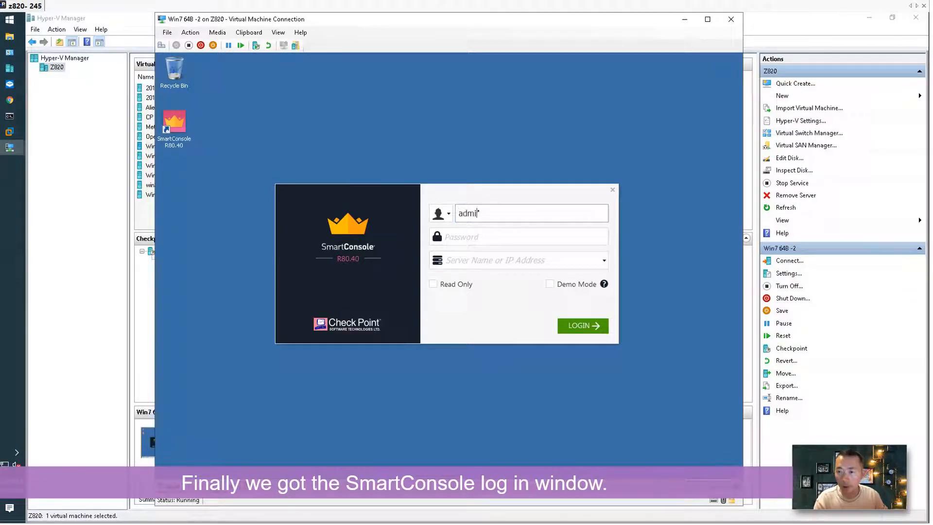
pyautogui.click(517, 237)
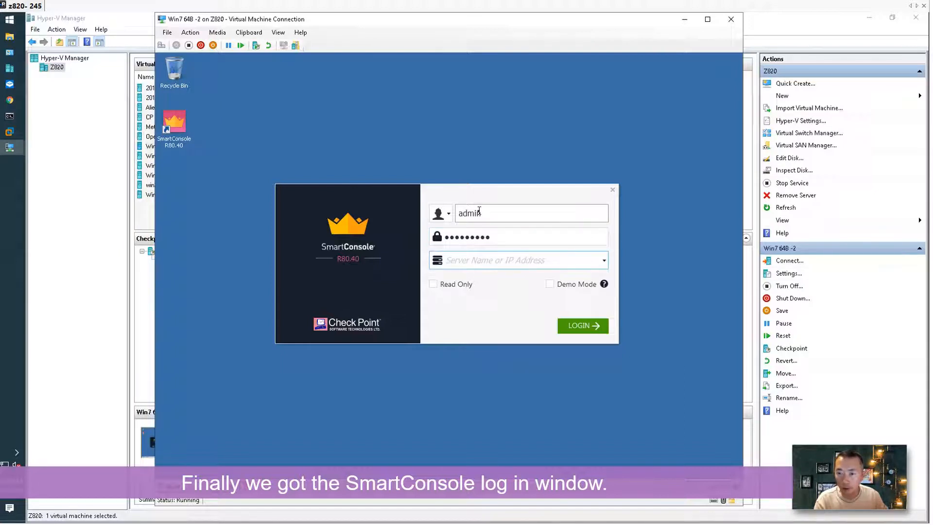
pyautogui.write('192.16')
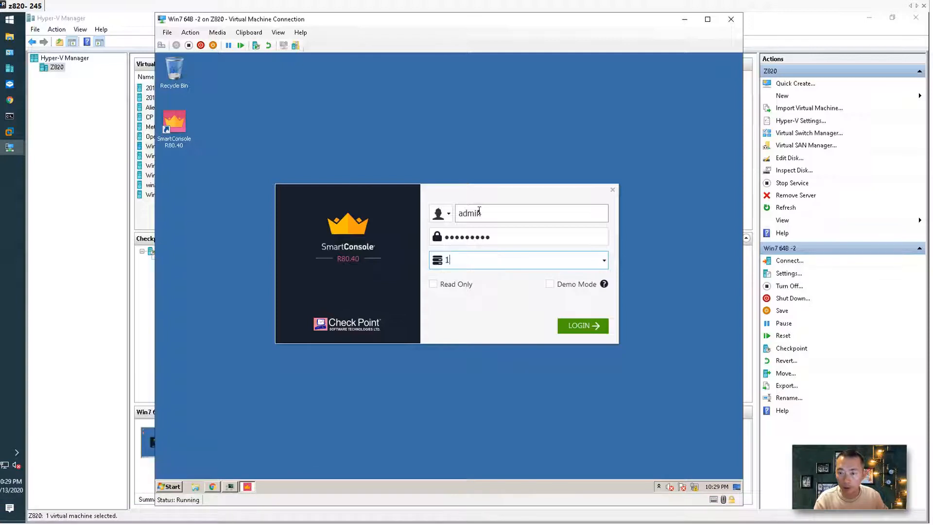
pyautogui.write('0.94.200.37')
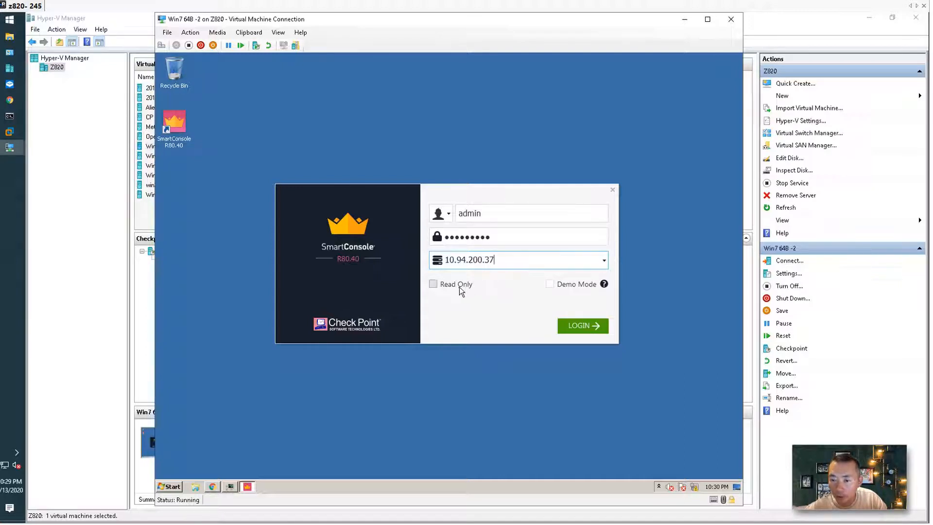
pyautogui.moveTo(515, 289)
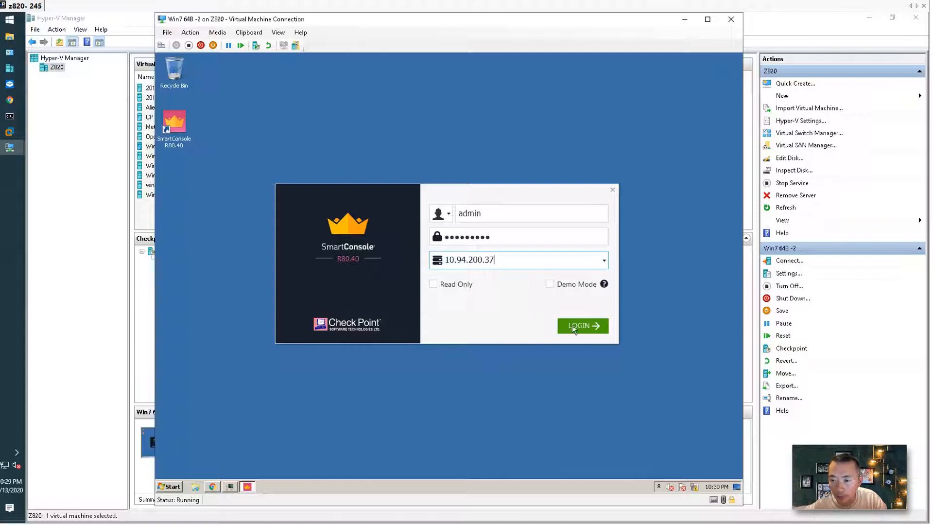
pyautogui.click(582, 325)
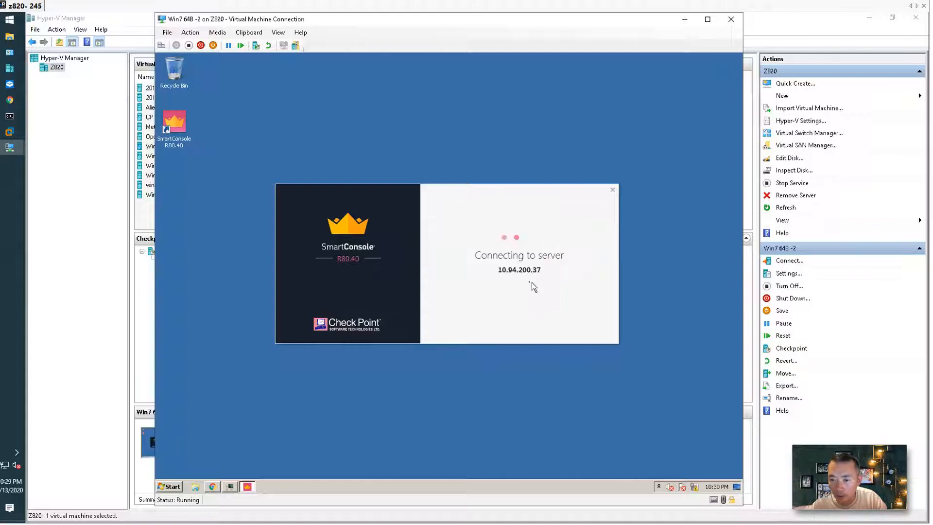
pyautogui.moveTo(500, 275)
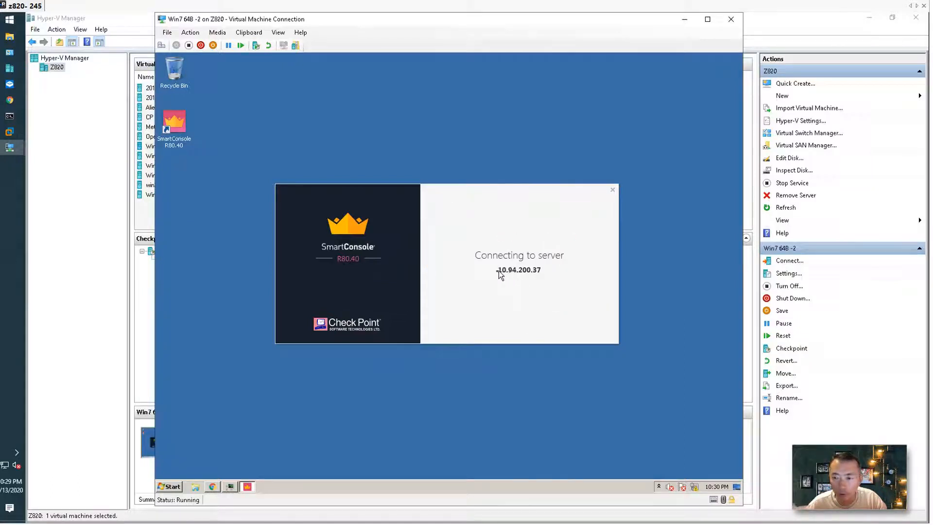
pyautogui.moveTo(181, 303)
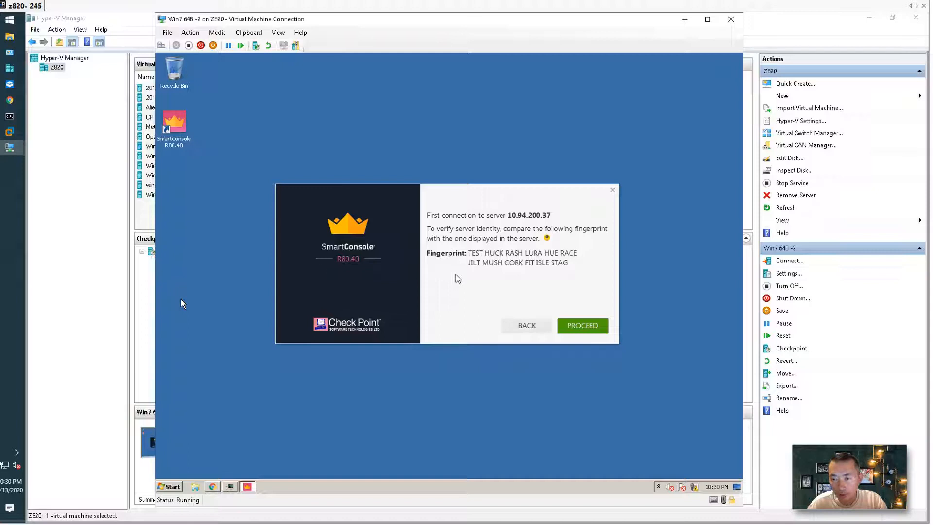
pyautogui.moveTo(482, 263)
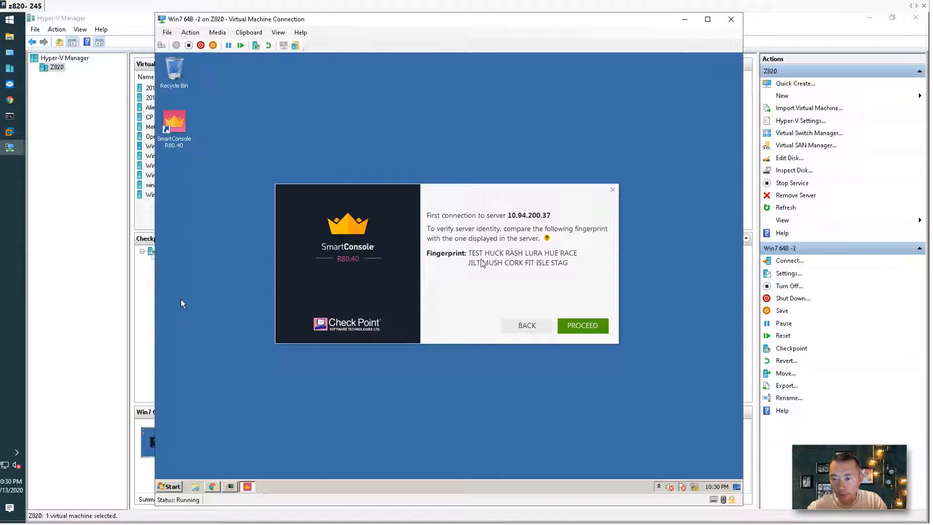
pyautogui.moveTo(493, 265)
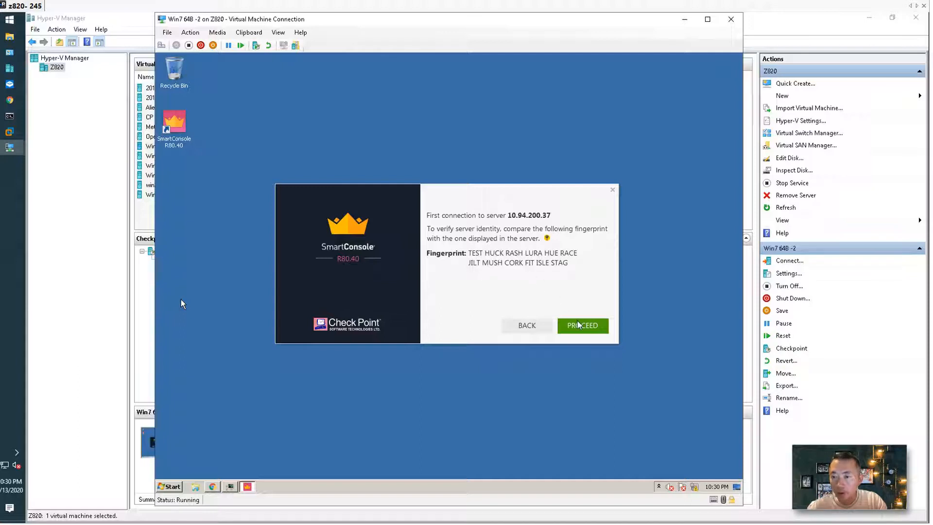
# Step: Accept the 10.94.200.37 server fingerprint and proceed with connecting
pyautogui.click(582, 326)
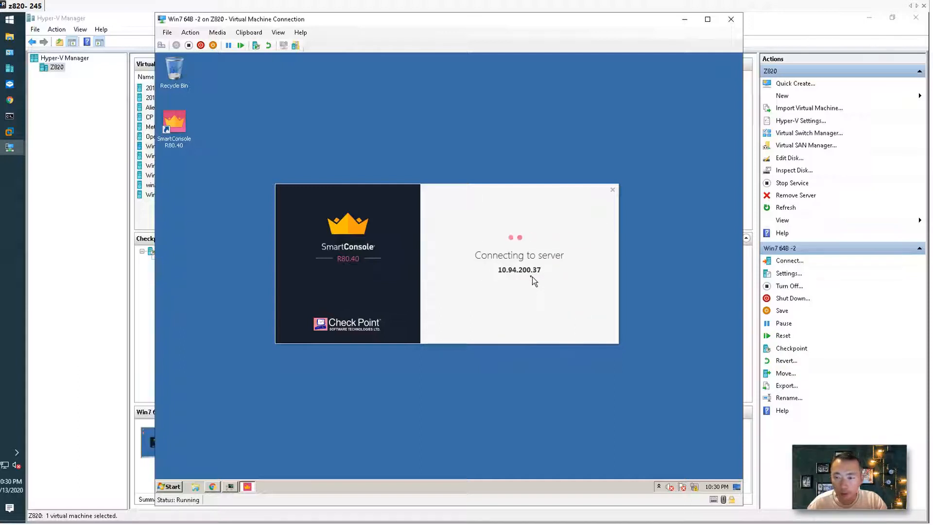
pyautogui.moveTo(172, 339)
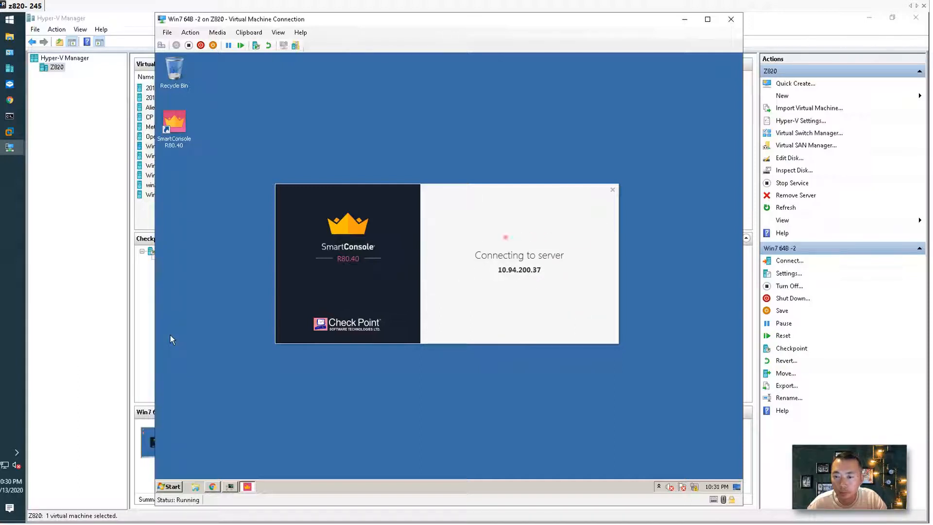